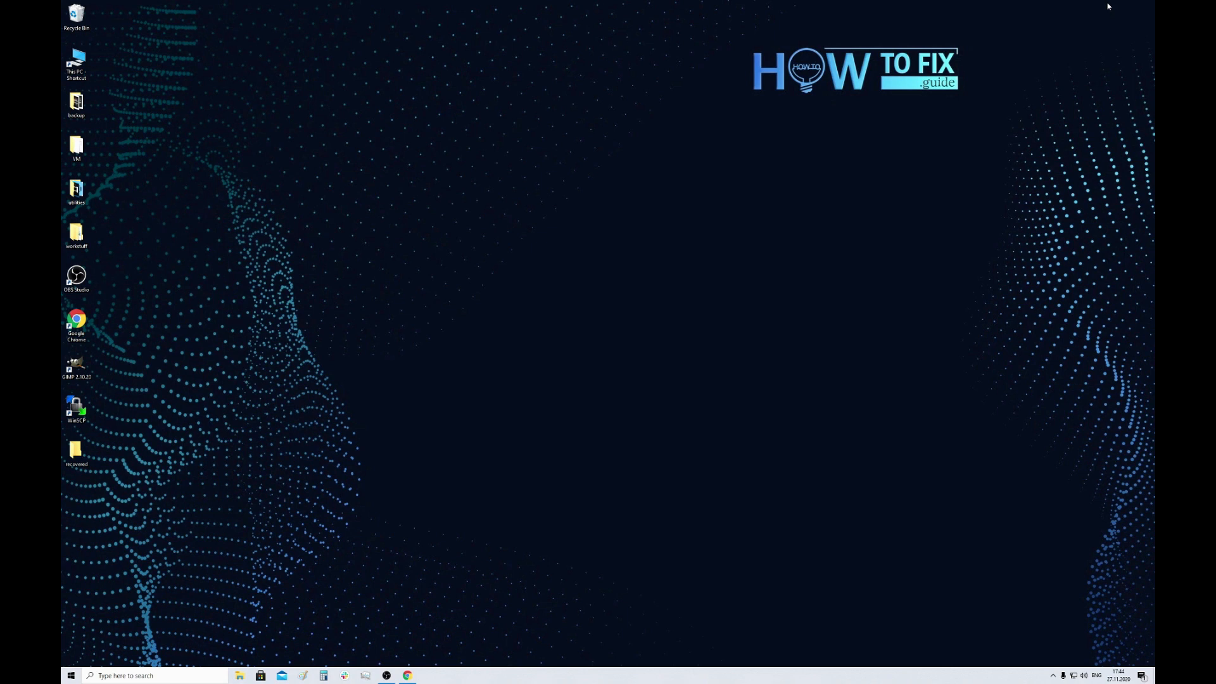
{"action": "mouse_move", "coordinate": [1071, 220]}
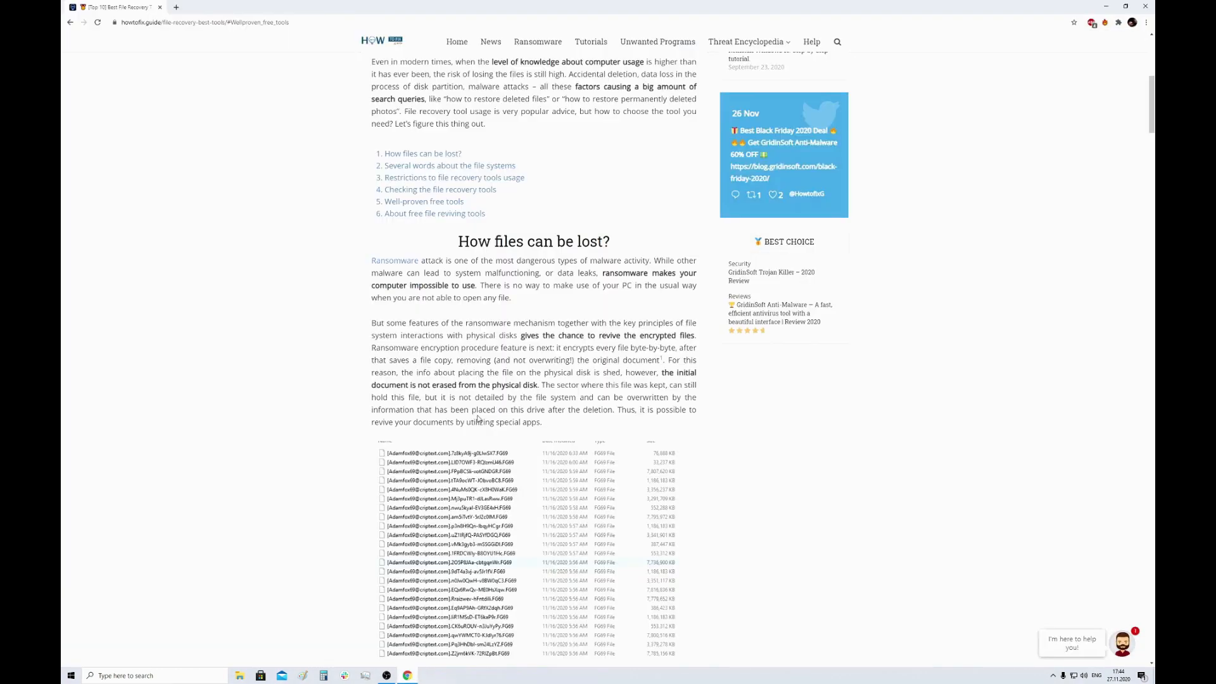
Follow the article's Download PhotoRec link to cgsecurity.org and start the TestDisk zip download
{"action": "scroll", "scroll_direction": "down", "scroll_amount": 3}
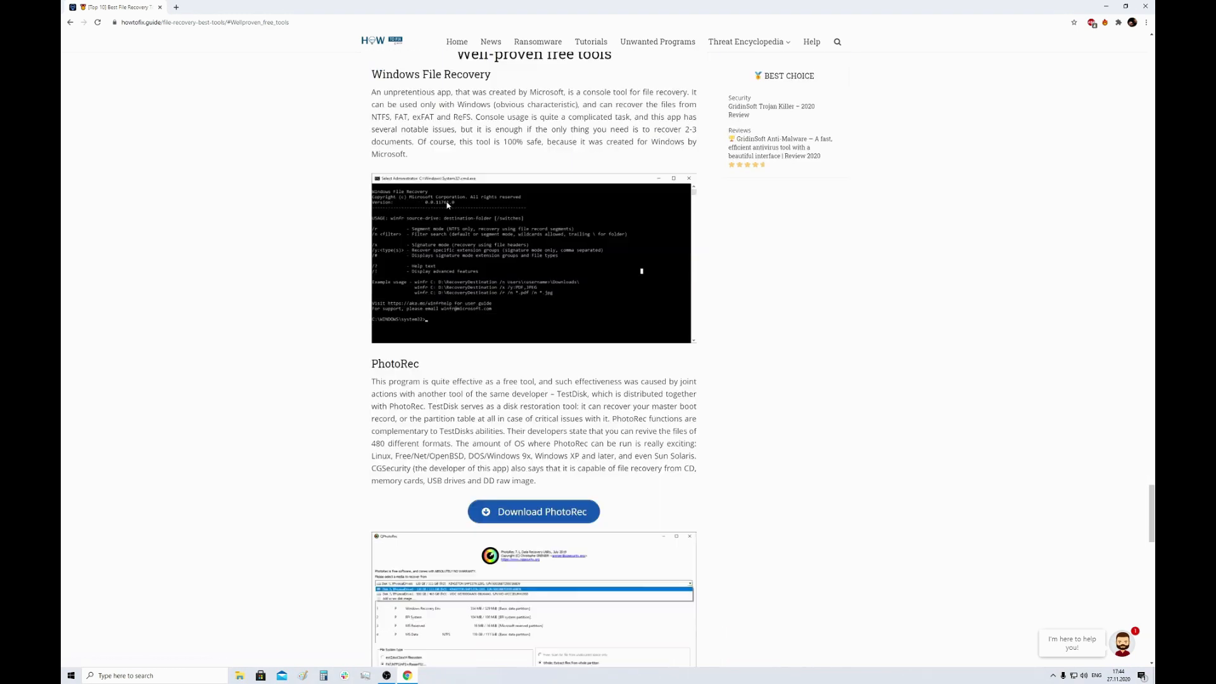
{"action": "left_click", "coordinate": [534, 511]}
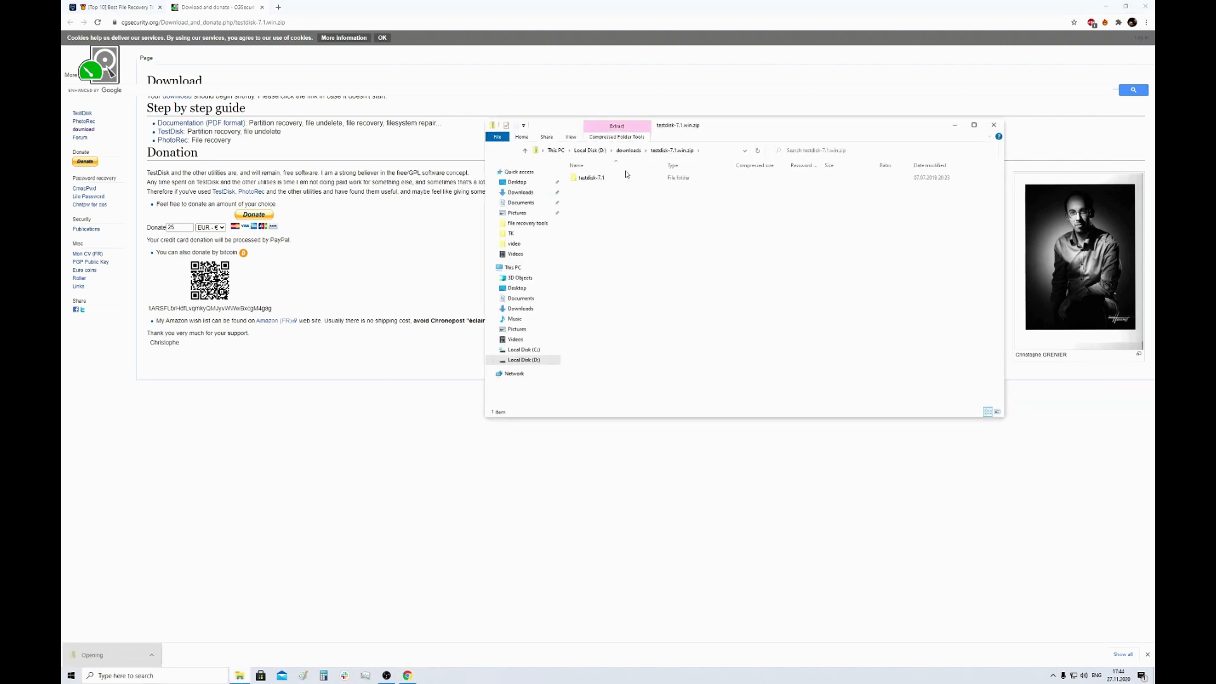
Extract the downloaded TestDisk 7.1 archive to the Desktop
{"action": "left_click", "coordinate": [617, 126]}
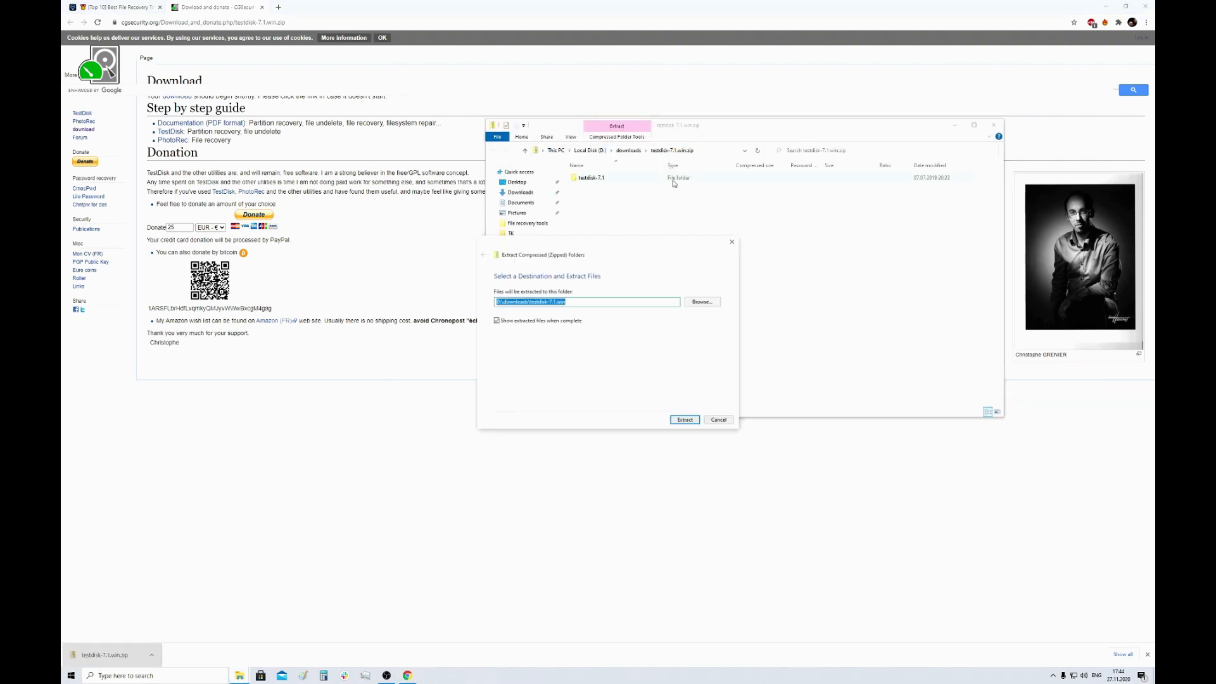
{"action": "left_click", "coordinate": [701, 302]}
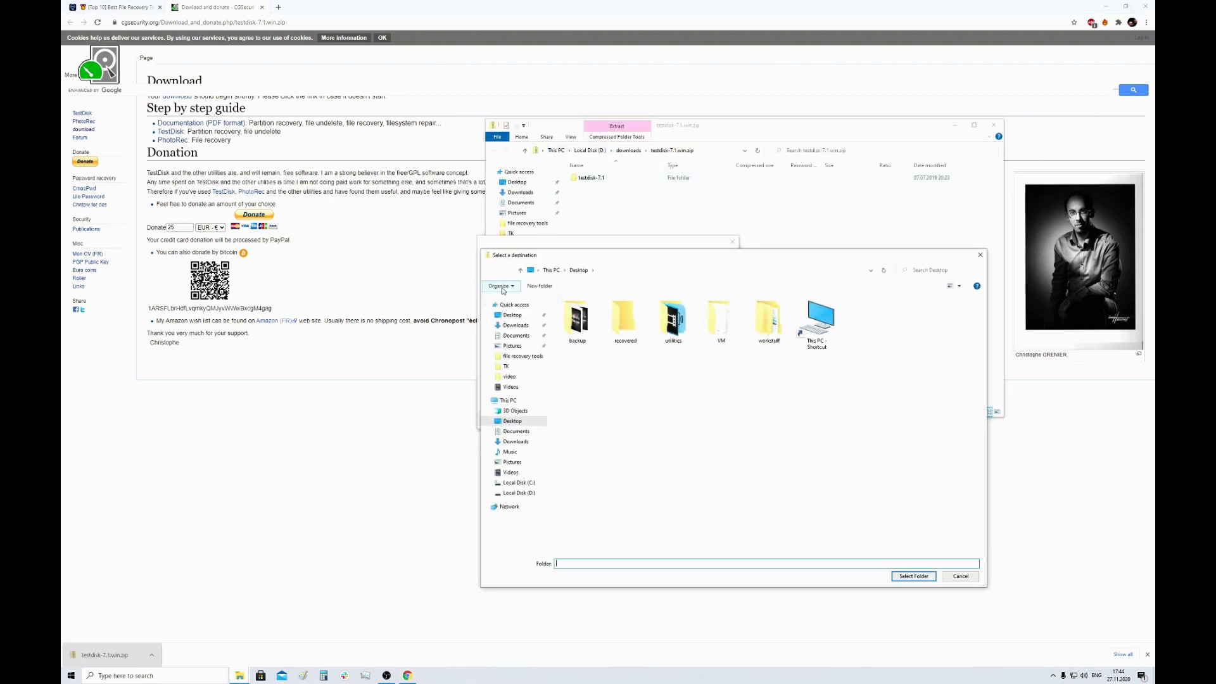
{"action": "left_click", "coordinate": [960, 576]}
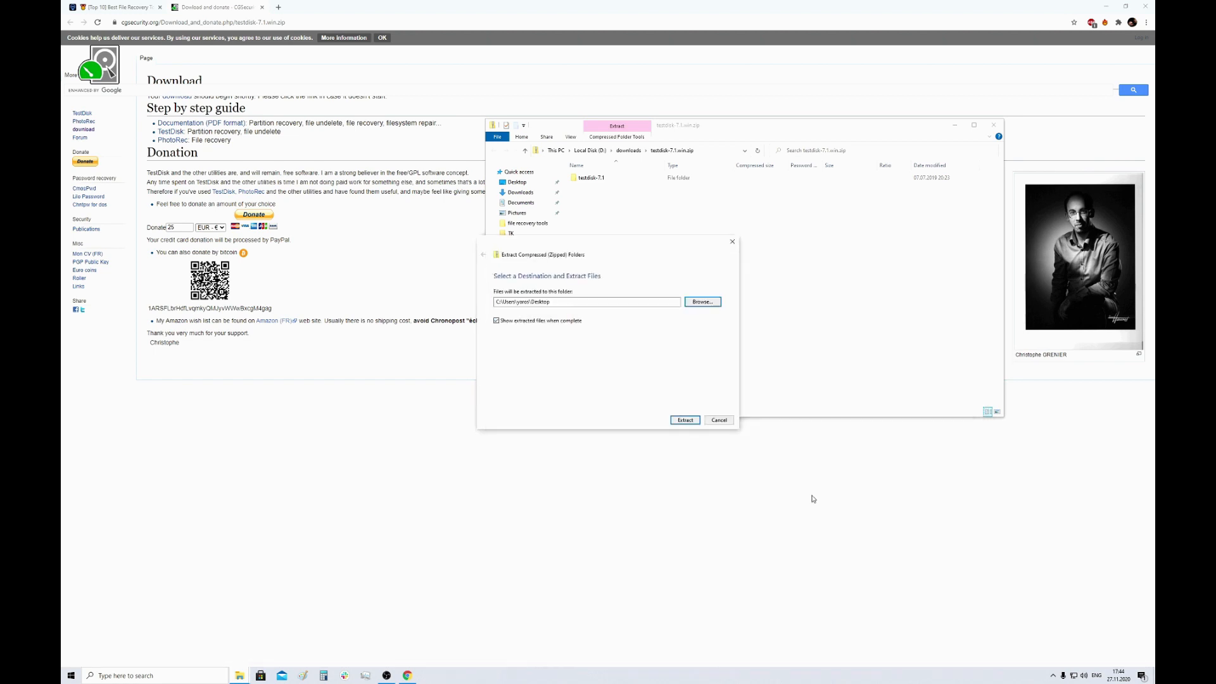
{"action": "left_click", "coordinate": [684, 419]}
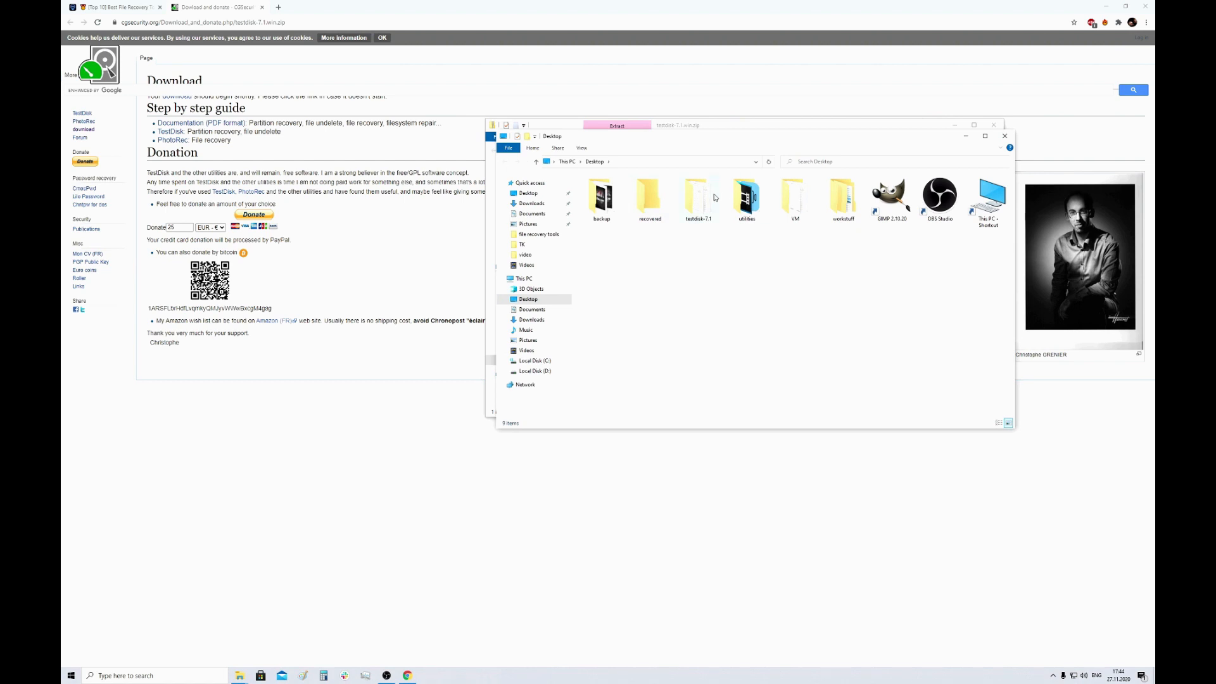
Browse into the extracted testdisk-7.1 folder to find the photorec executables
{"action": "double_click", "coordinate": [698, 198]}
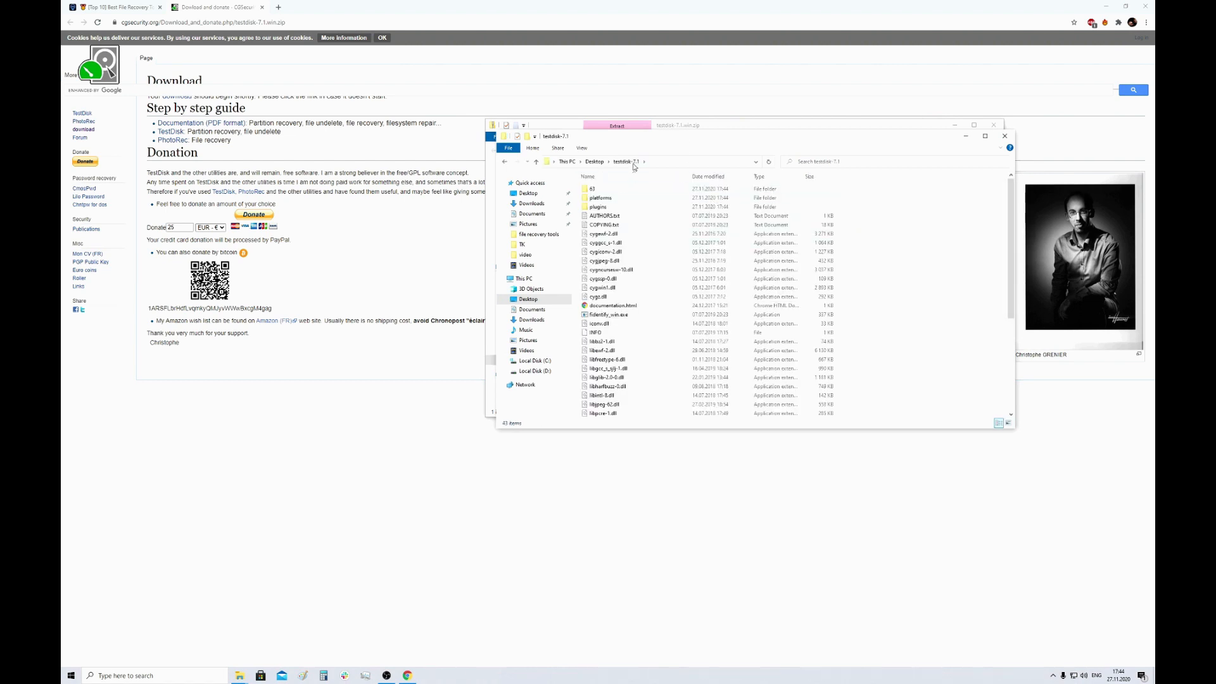
{"action": "mouse_move", "coordinate": [625, 168]}
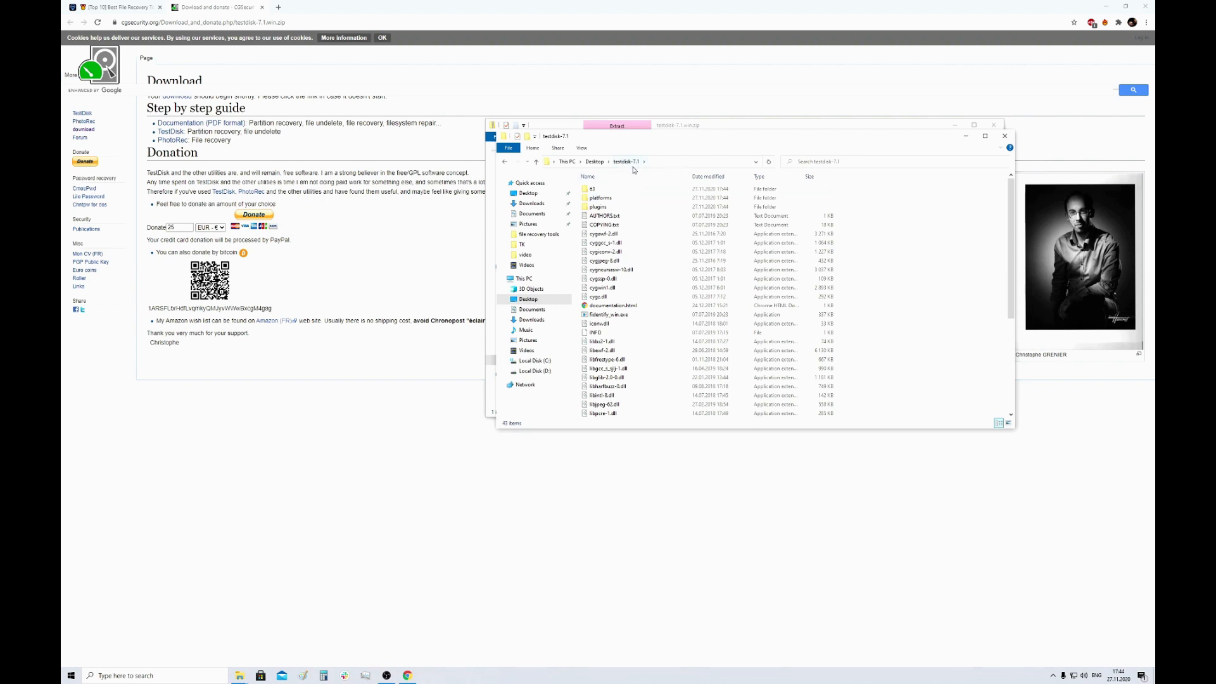
{"action": "scroll", "scroll_direction": "down", "scroll_amount": 3}
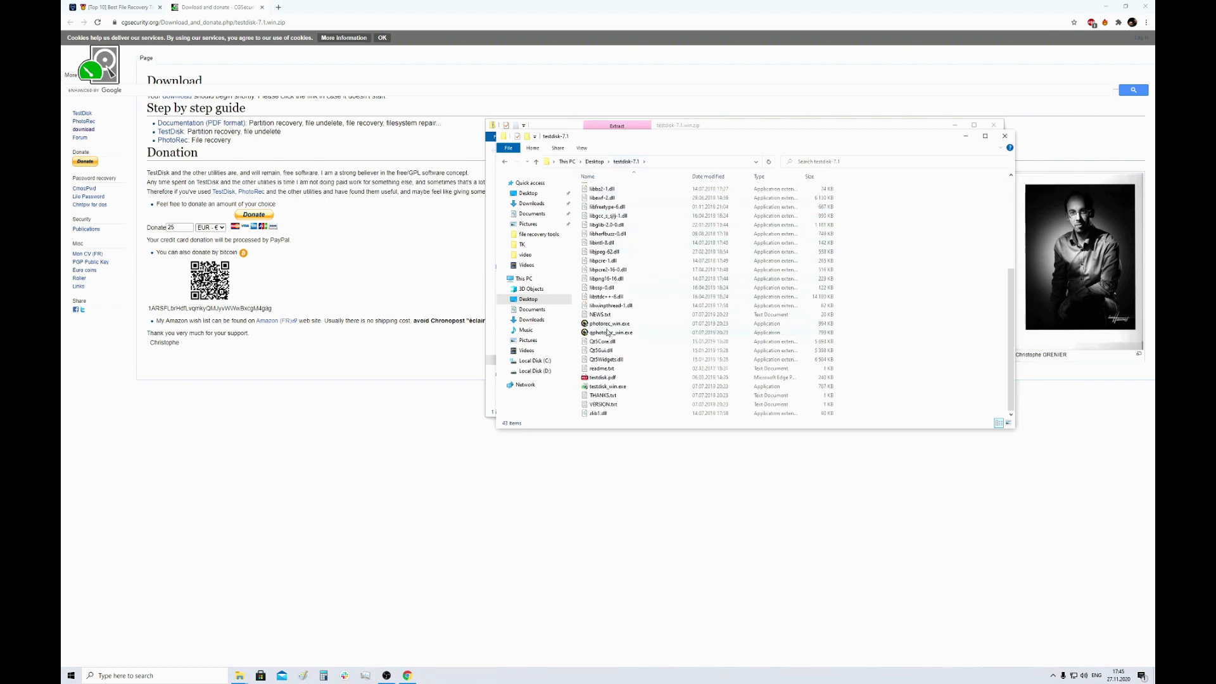
Launch qphotorec_win.exe, select the 500 GB disk and set Desktop\recovered as the save folder
{"action": "left_click", "coordinate": [609, 332]}
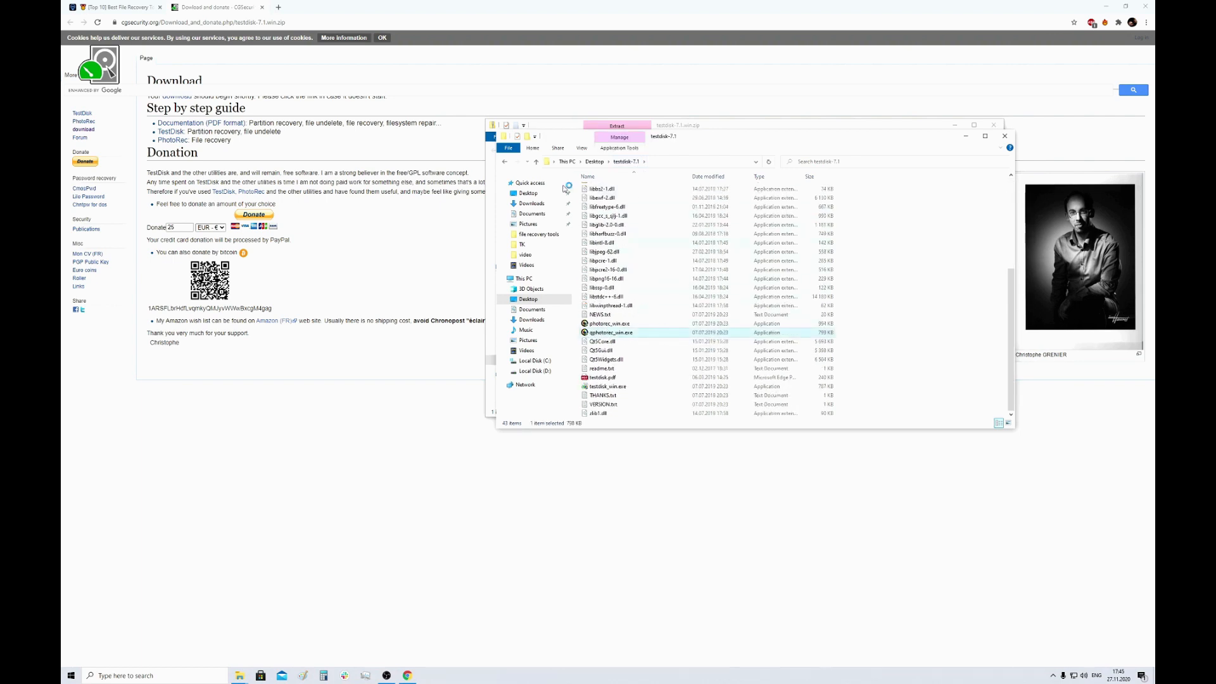
{"action": "double_click", "coordinate": [611, 332]}
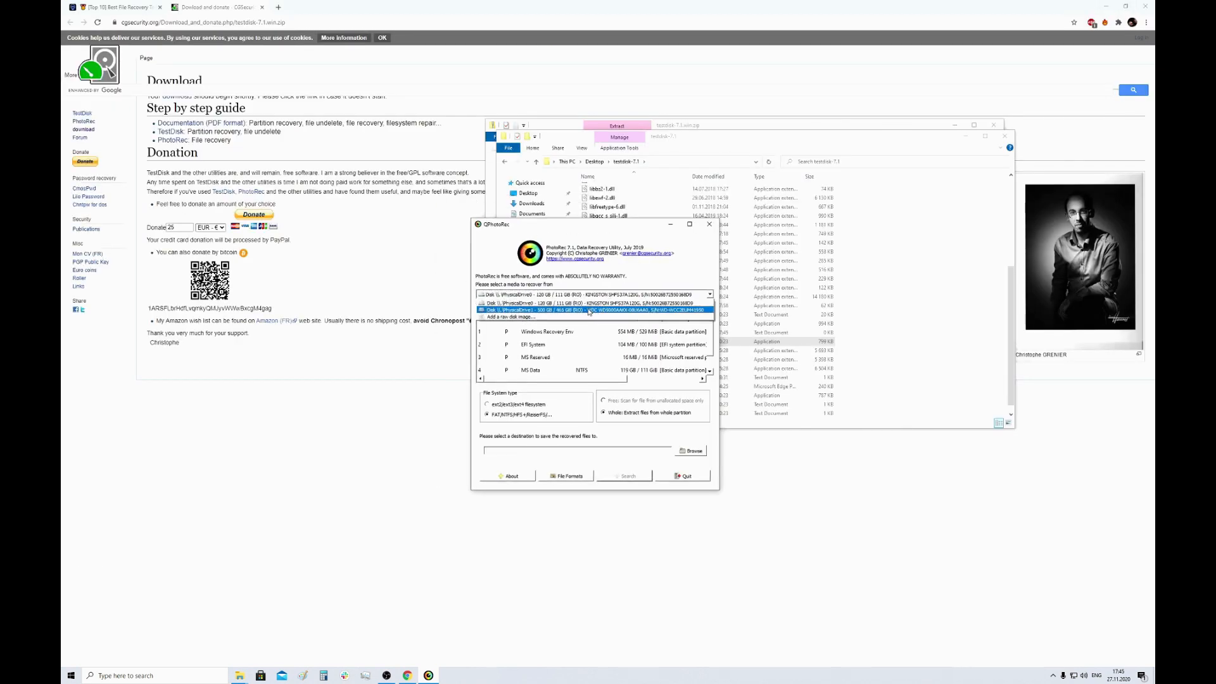
{"action": "left_click", "coordinate": [593, 310]}
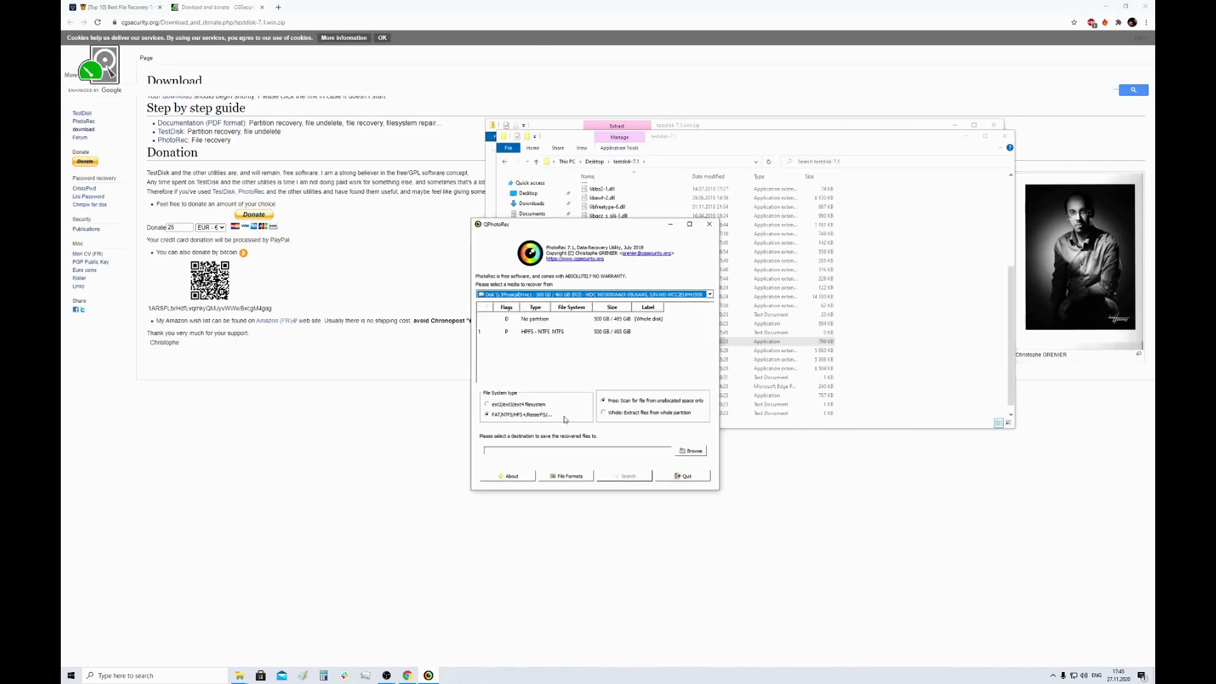
{"action": "left_click", "coordinate": [693, 451]}
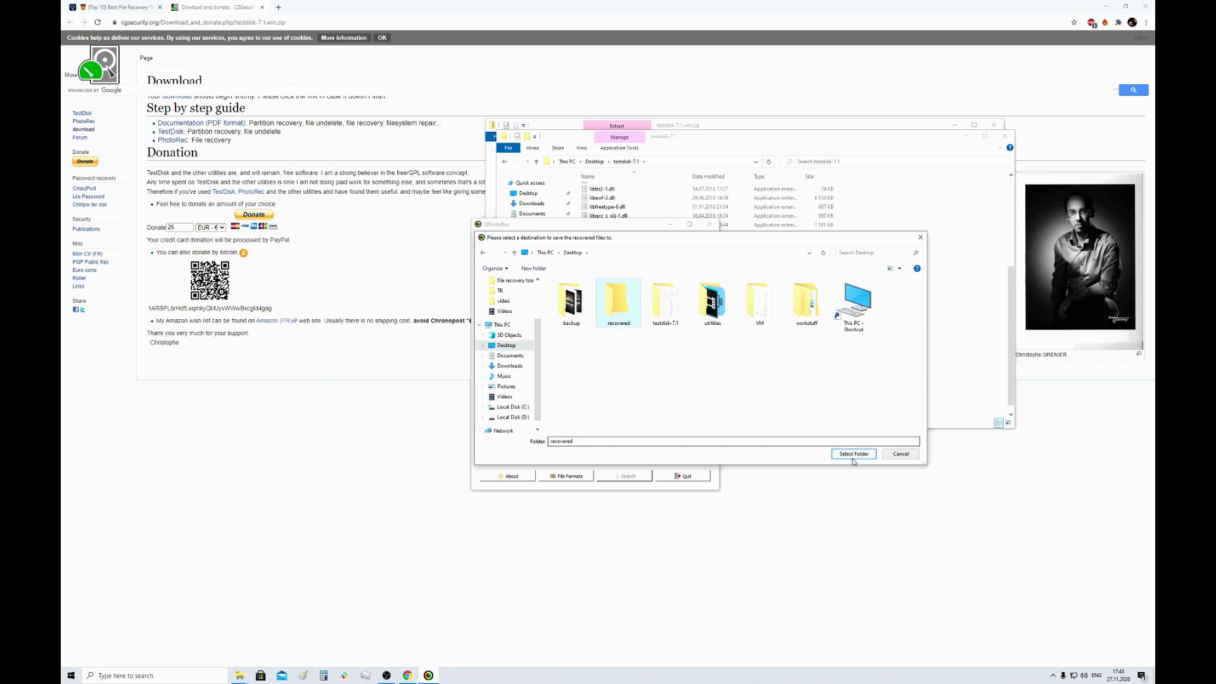
{"action": "left_click", "coordinate": [853, 454]}
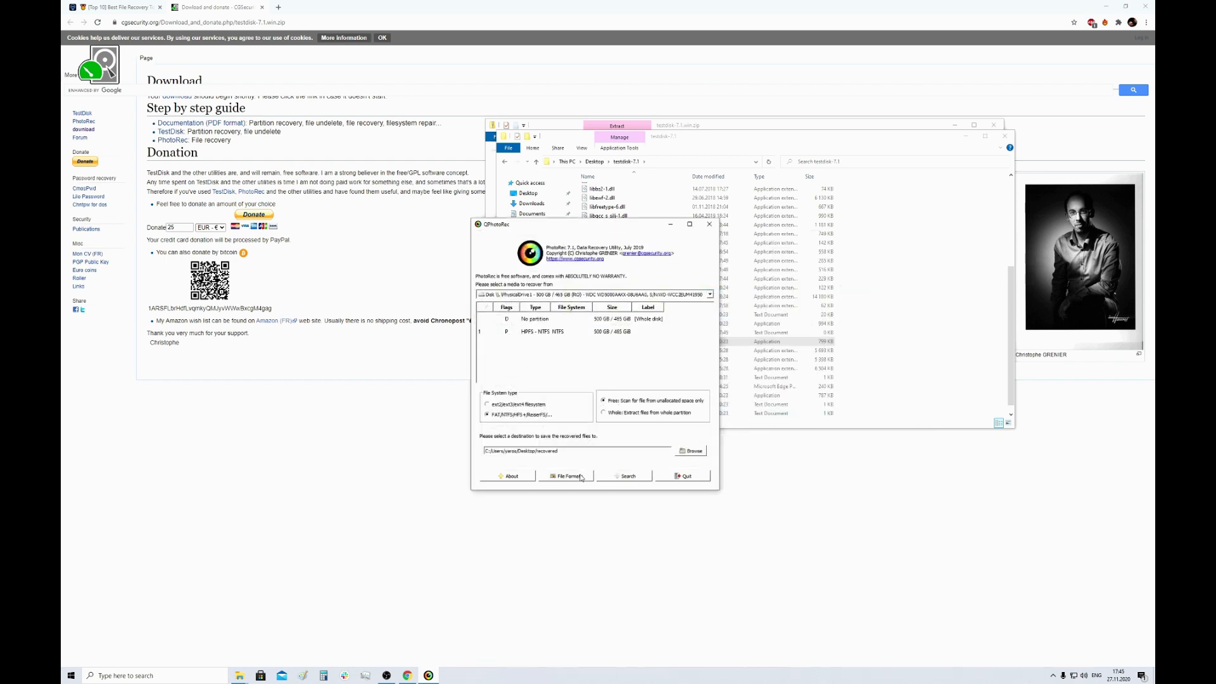
Keep the default File Formats selection and start the recovery search
{"action": "left_click", "coordinate": [567, 475]}
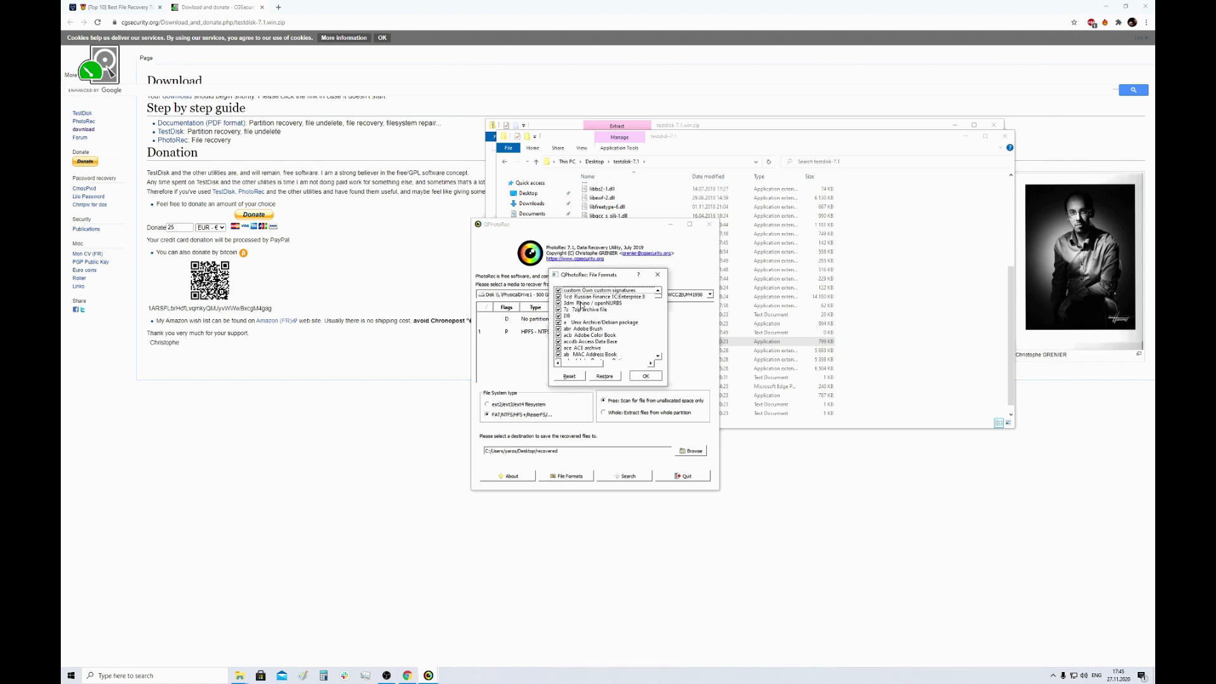
{"action": "left_click", "coordinate": [644, 375]}
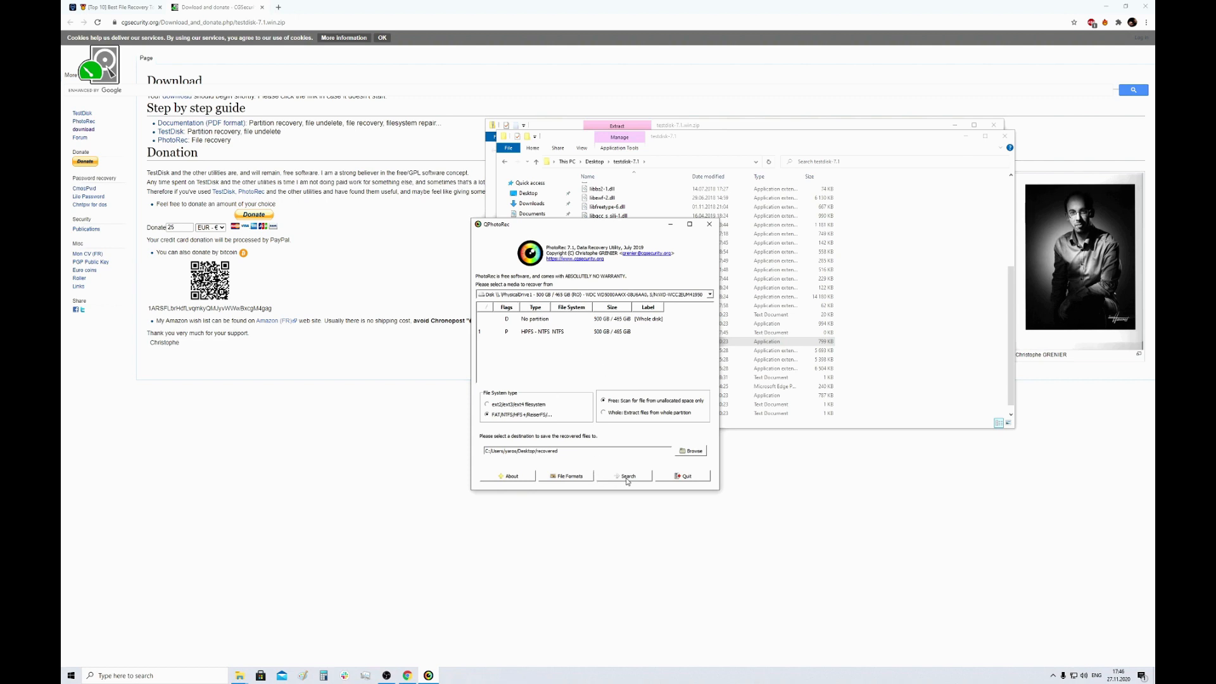
{"action": "left_click", "coordinate": [627, 477]}
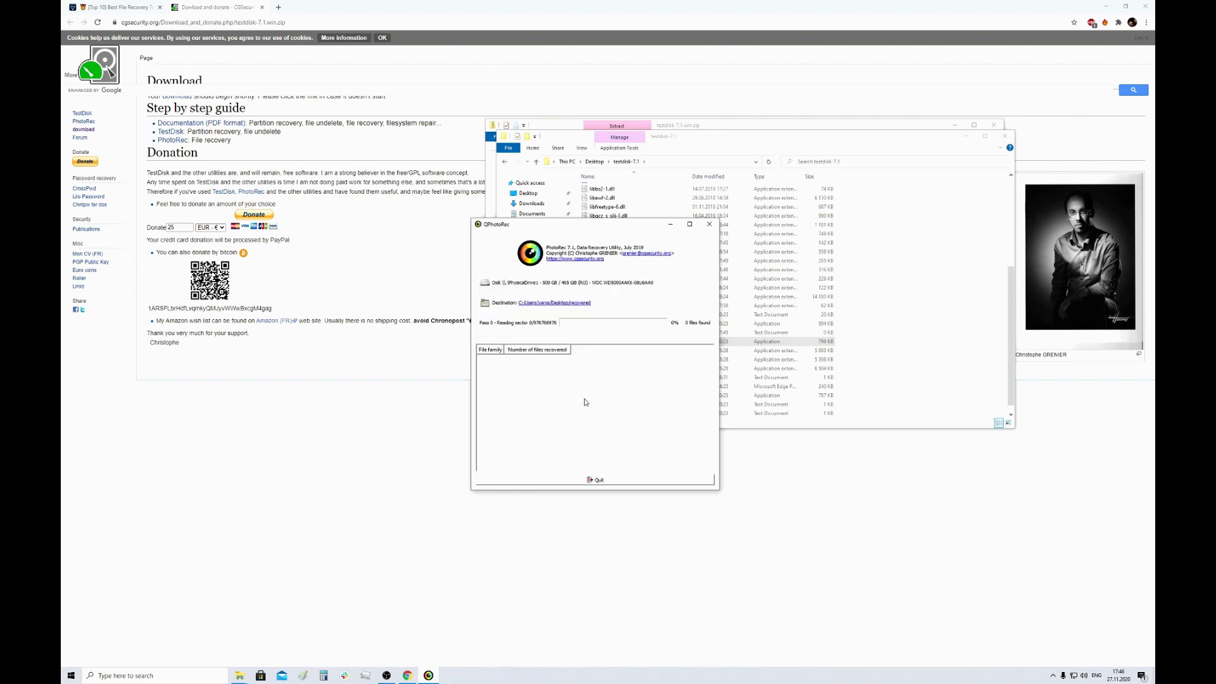